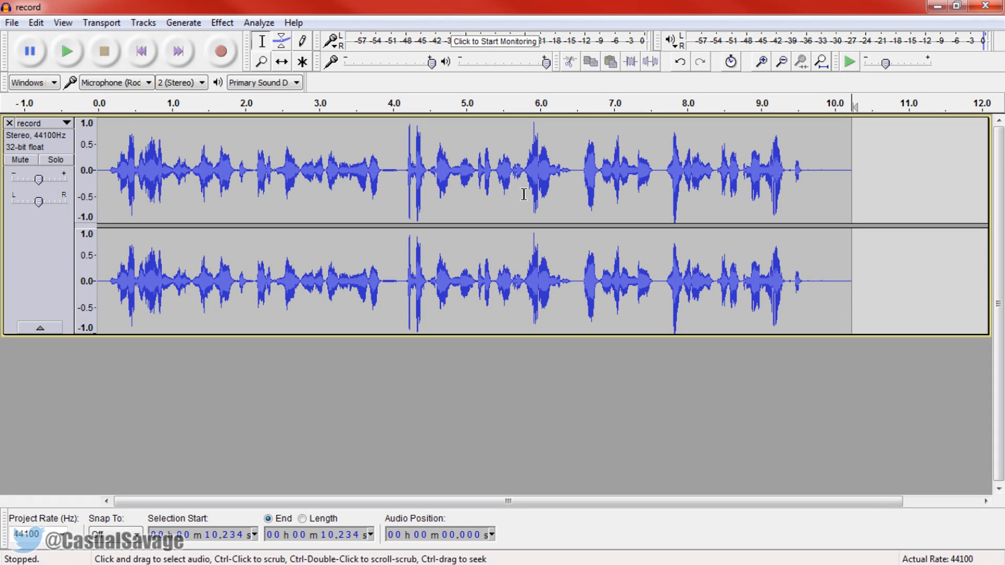
mouse_move(363, 277)
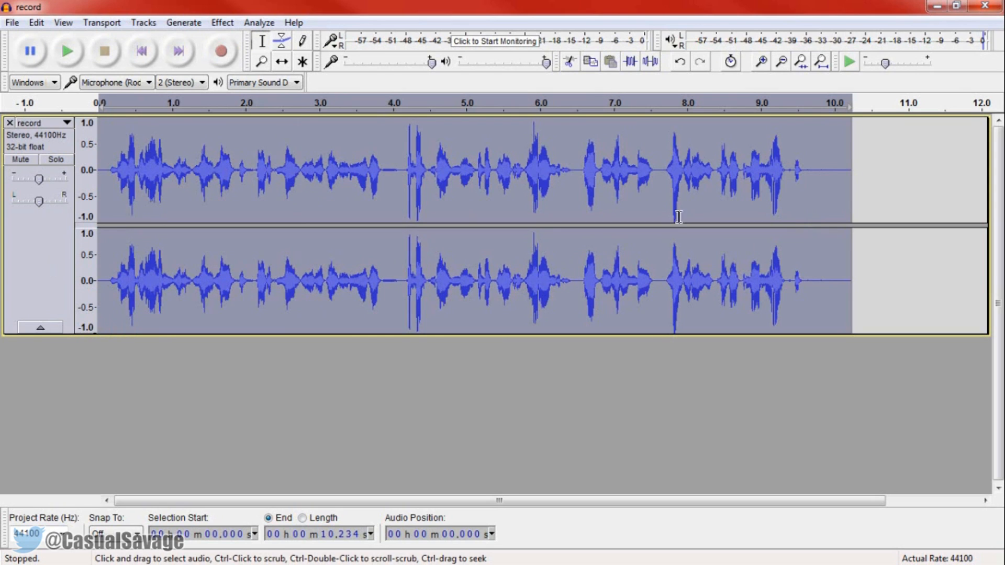
Launch the Change Pitch effect from the Effect menu for the selected recording.
click(221, 22)
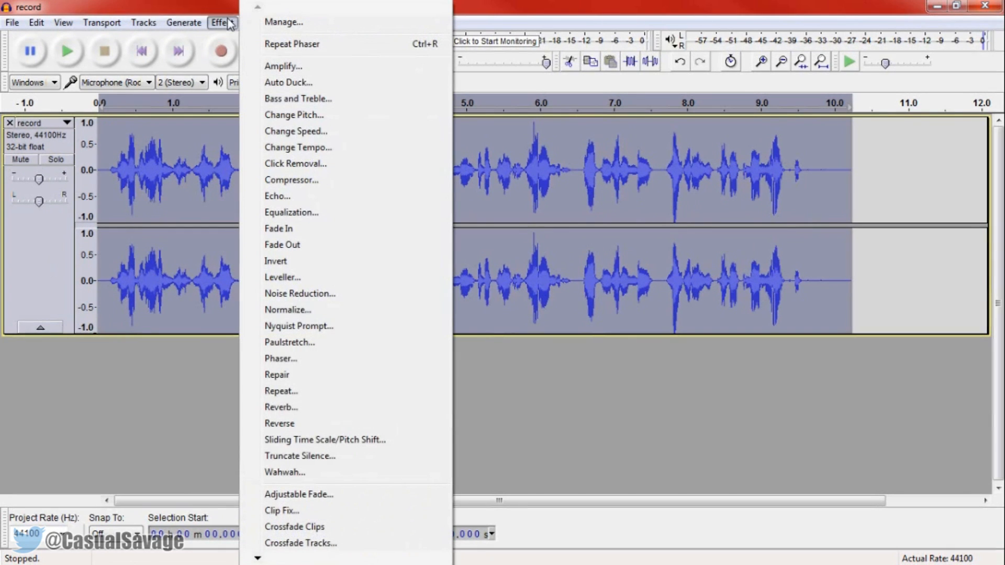
click(293, 115)
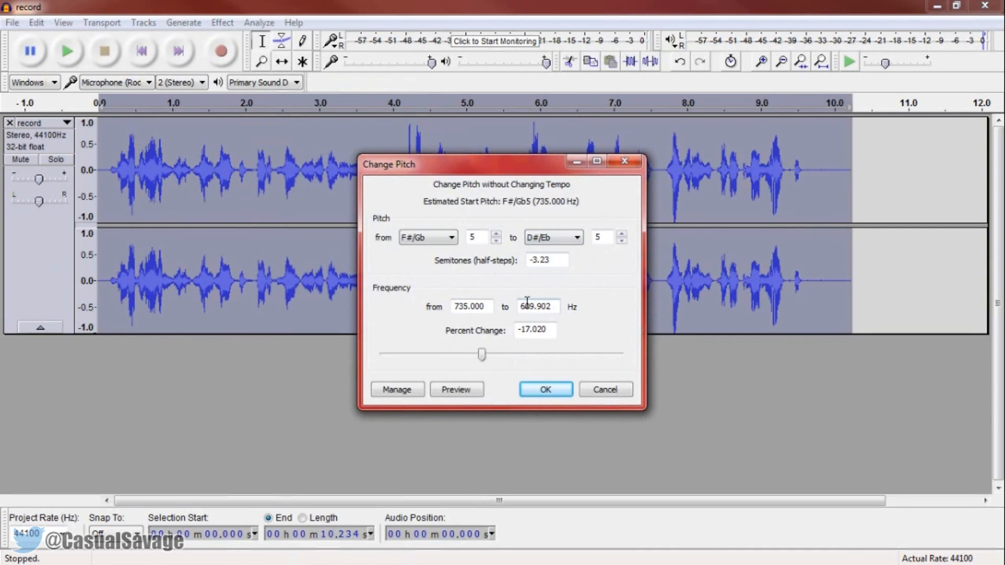
mouse_move(500, 375)
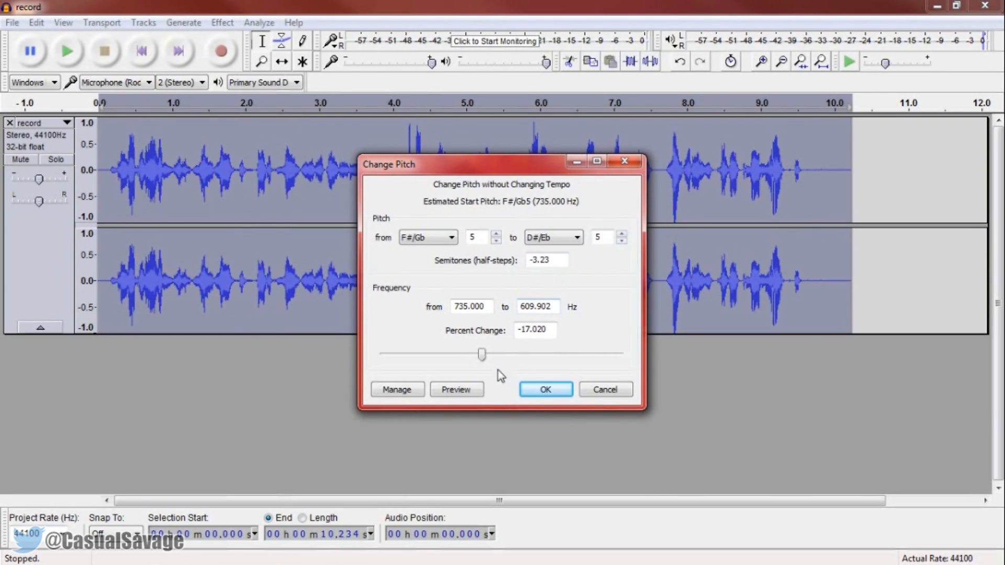
Move the pitch slider from a drop up to about +33.9% (5.05 semitones) and preview it twice.
drag(481, 353, 491, 354)
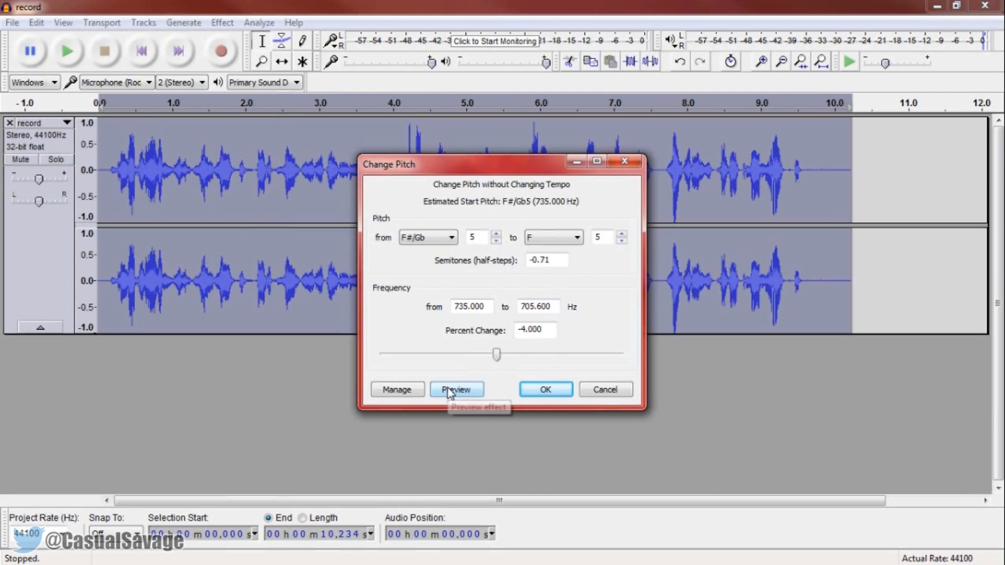
drag(495, 355, 503, 355)
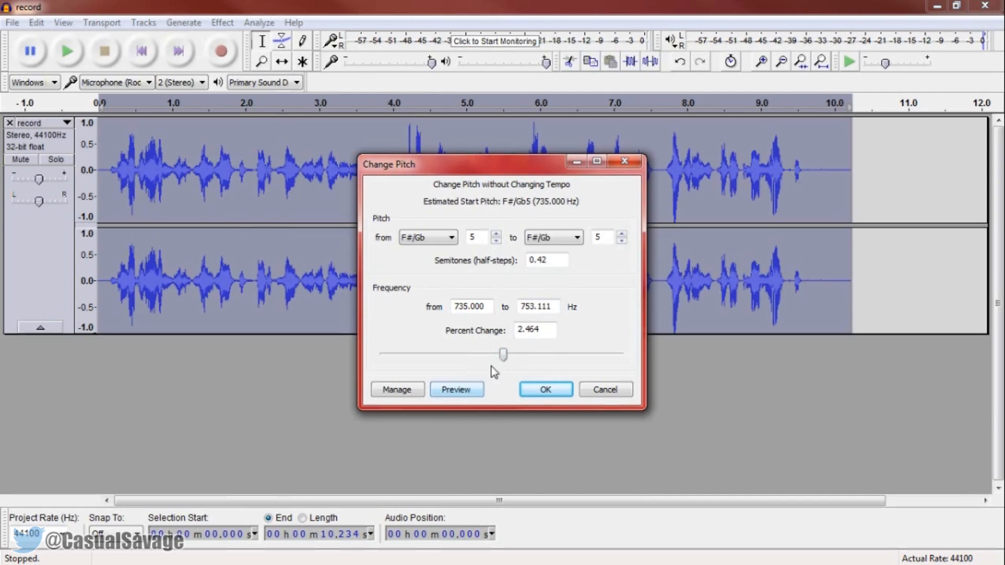
click(552, 236)
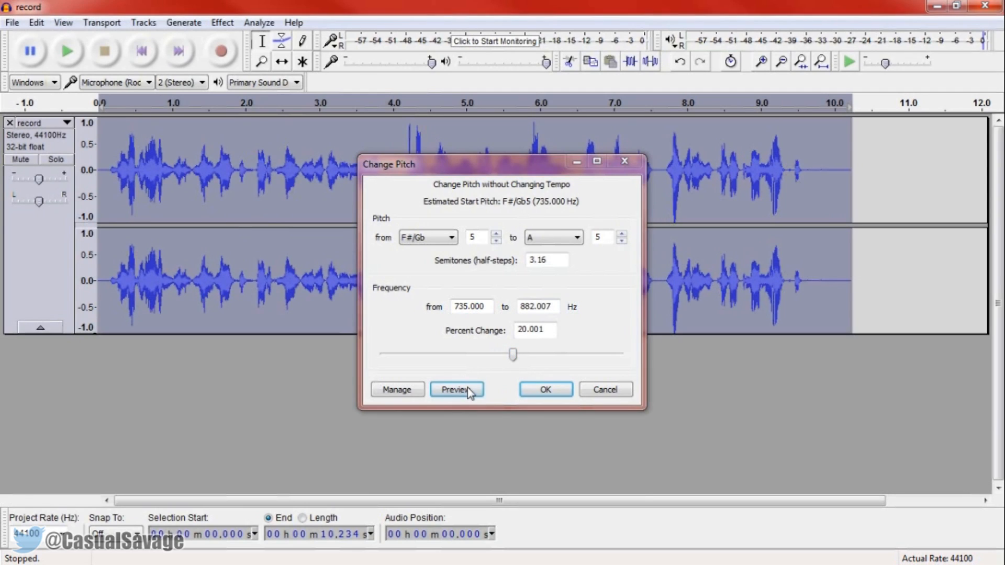
click(457, 389)
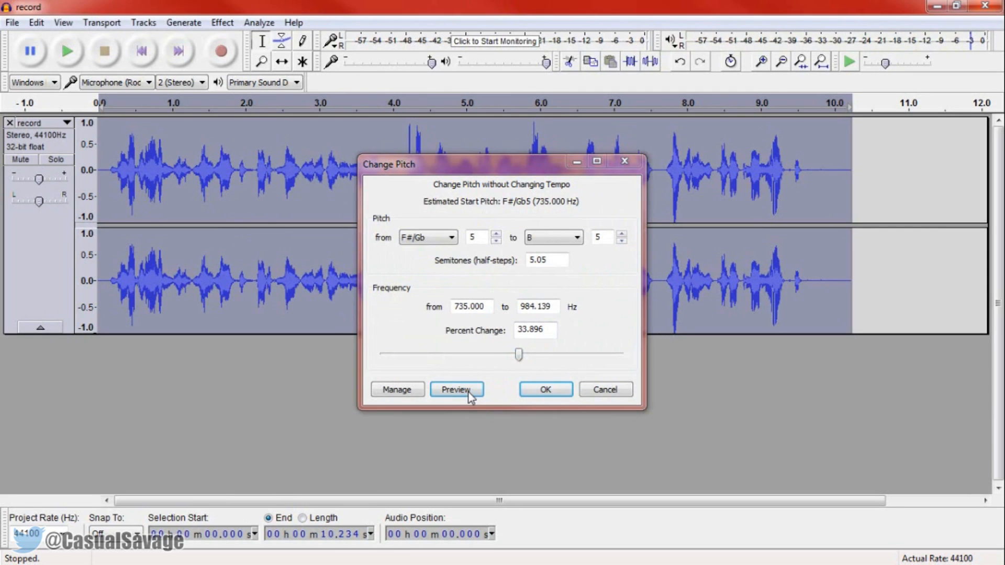
click(456, 389)
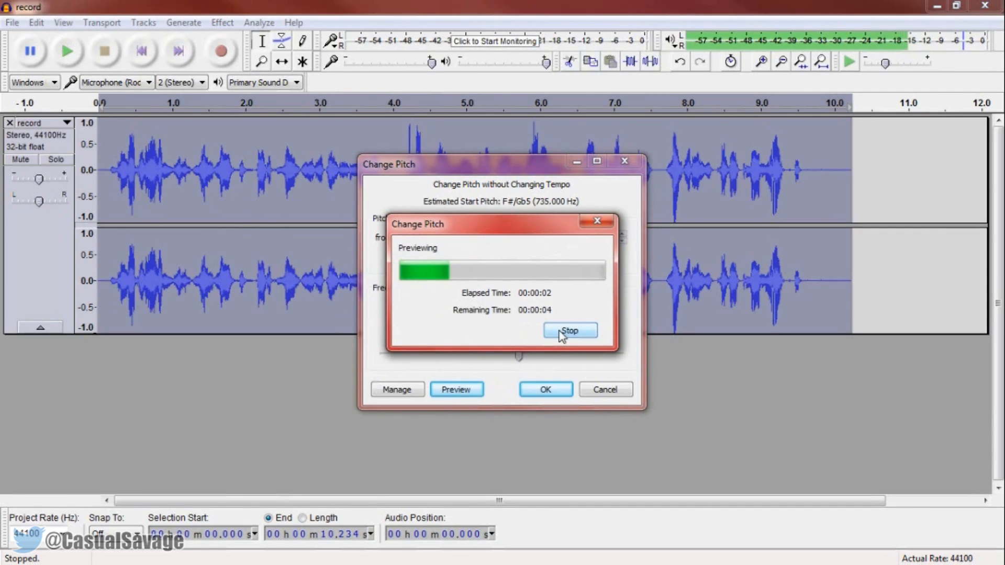
click(570, 329)
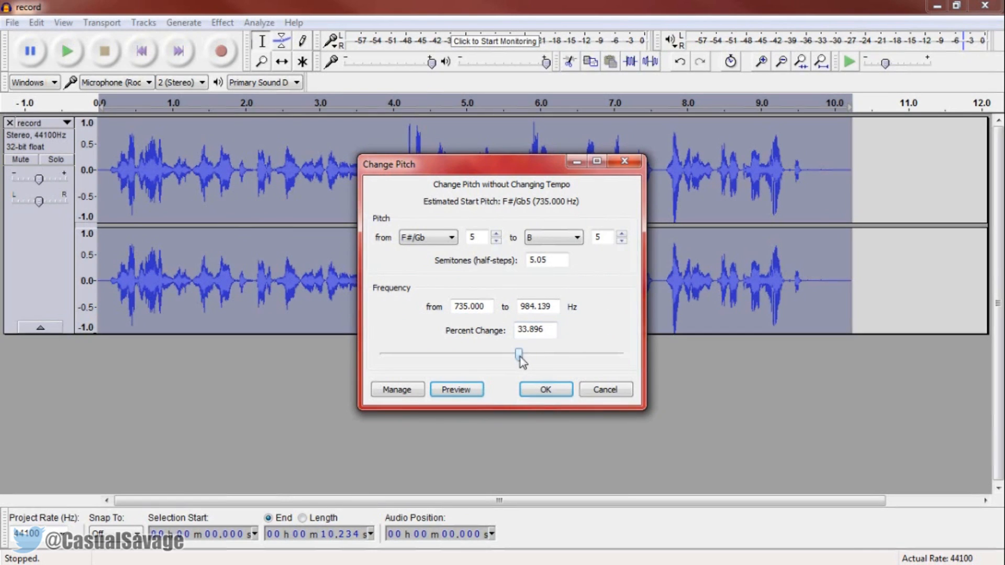
Audition higher rises of about 113.6% and 90.8%, ending at +46.1% (6.56 semitones).
drag(519, 354, 546, 354)
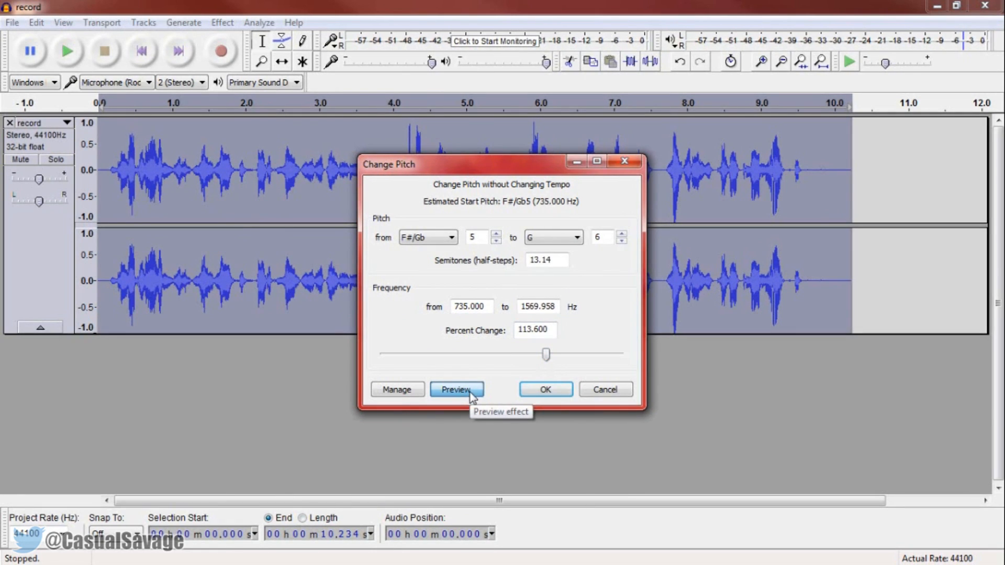
click(455, 390)
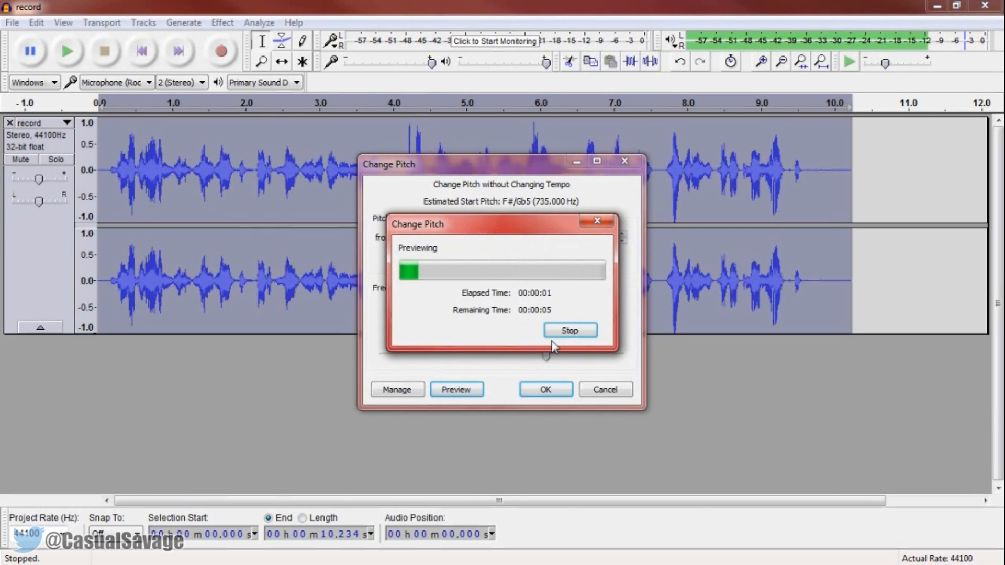
click(570, 330)
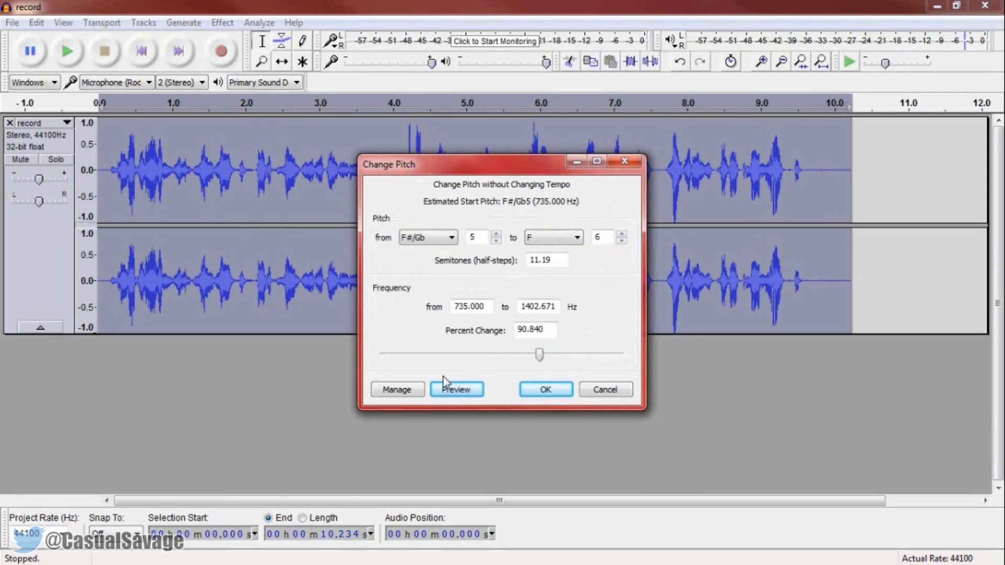
click(456, 389)
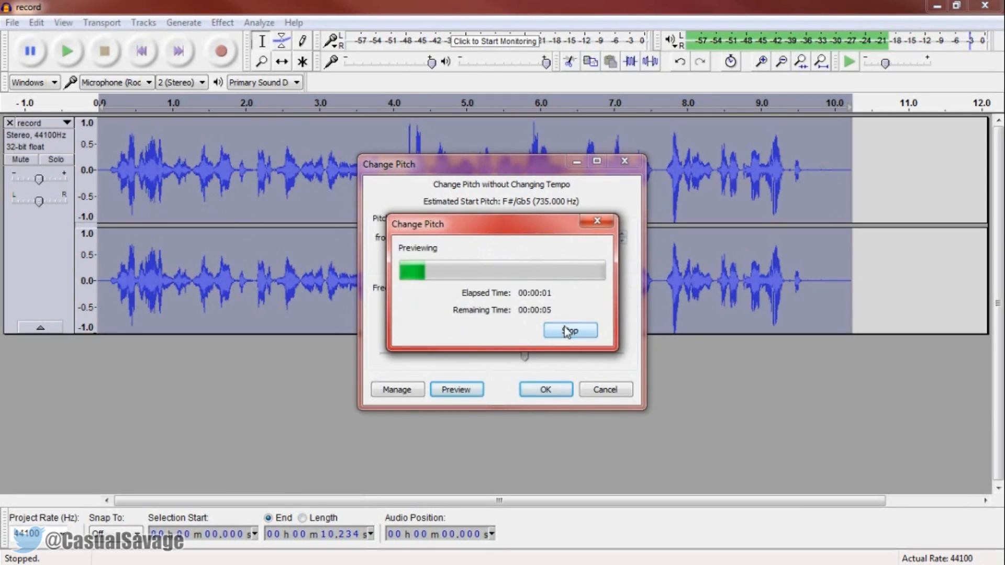
click(570, 329)
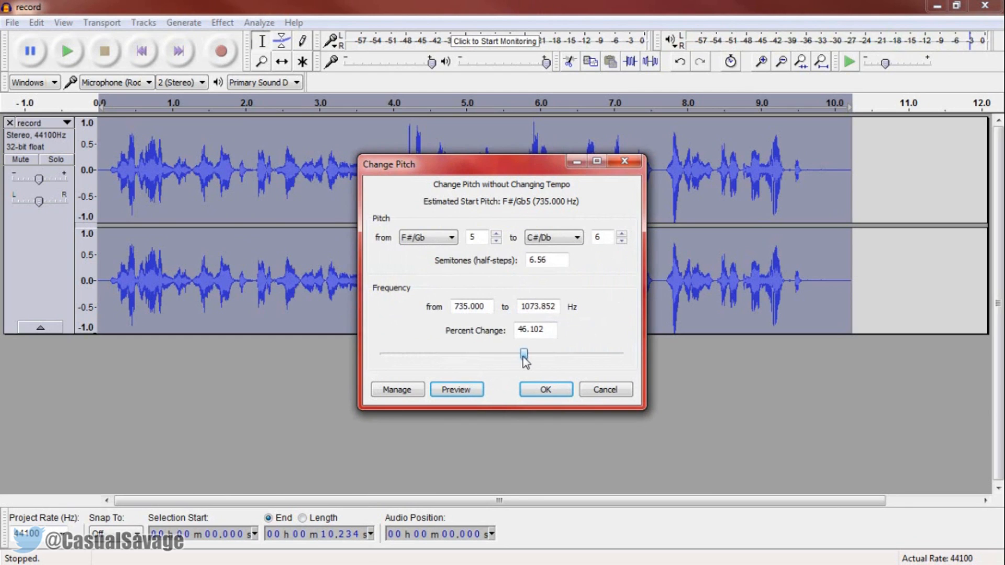
Settle the rise at 39.891% (5.81 semitones), preview it, and apply the pitch change.
drag(525, 353, 521, 352)
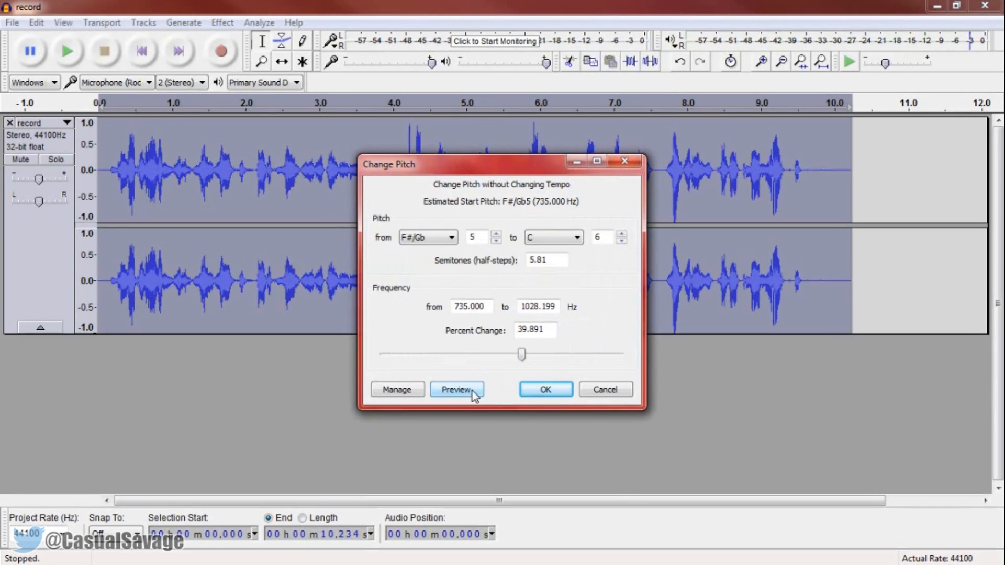
click(456, 389)
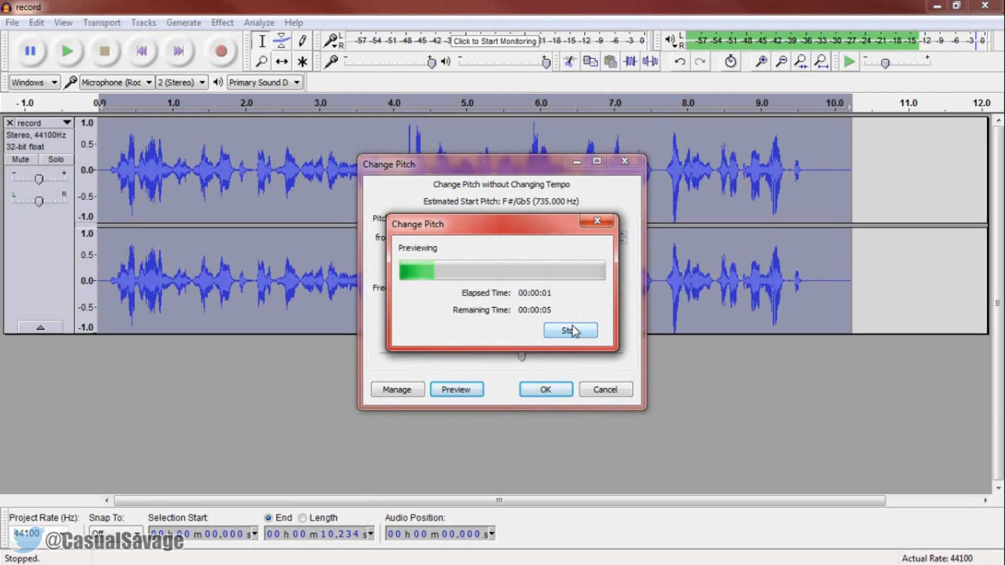
click(570, 330)
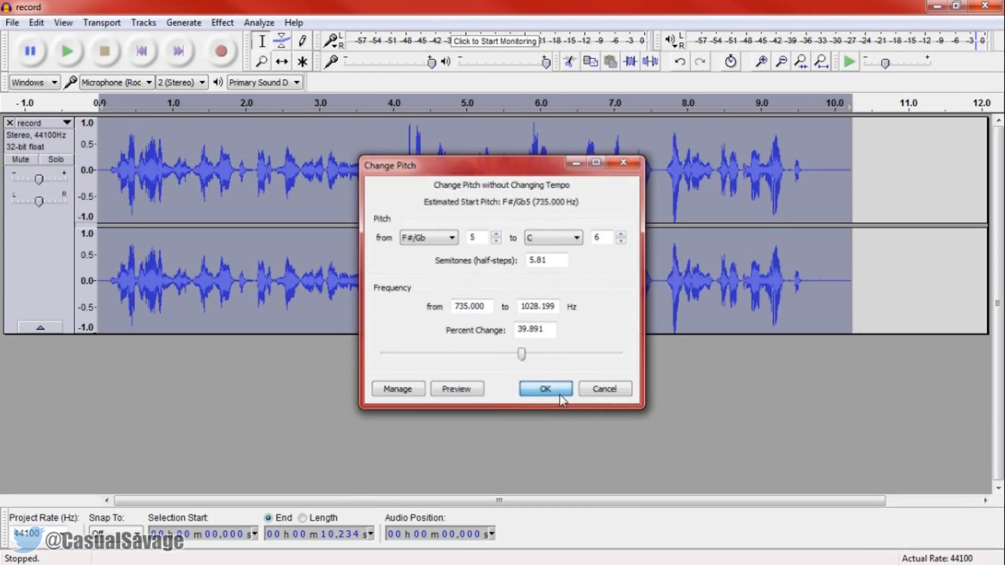
click(544, 389)
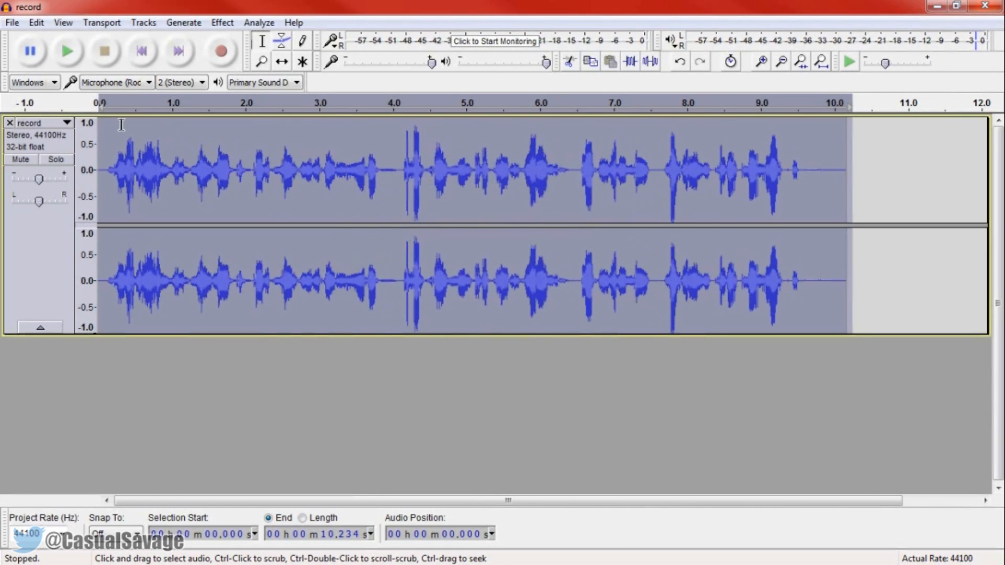
mouse_move(663, 232)
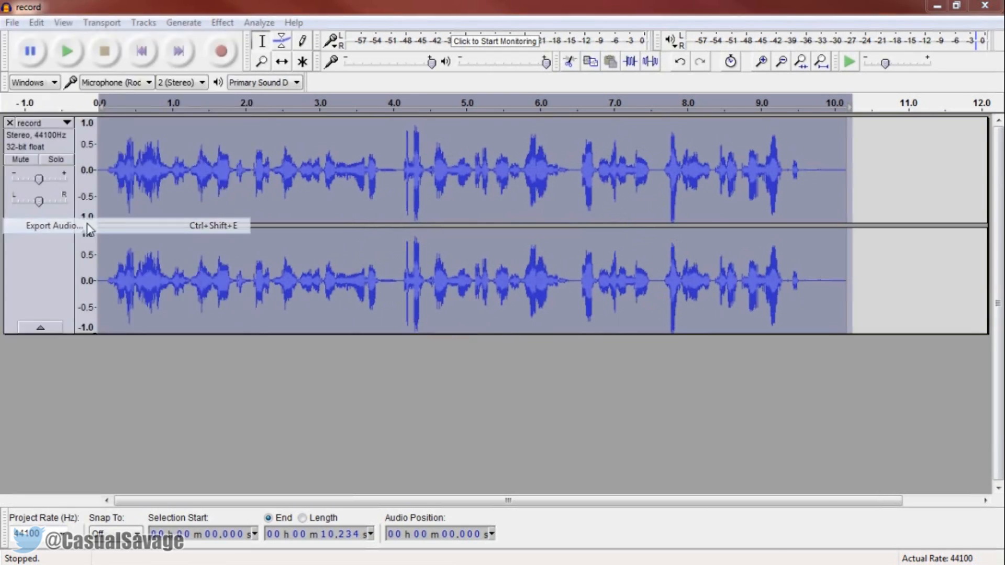
Export the audio to the Desktop as a WAV file named 'chipmink'.
click(53, 226)
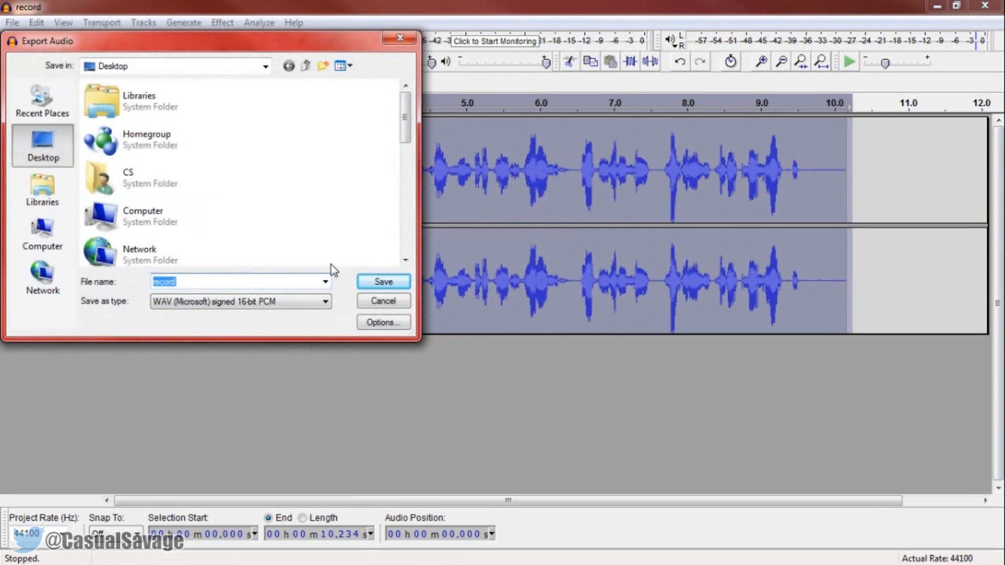
text(chipmink)
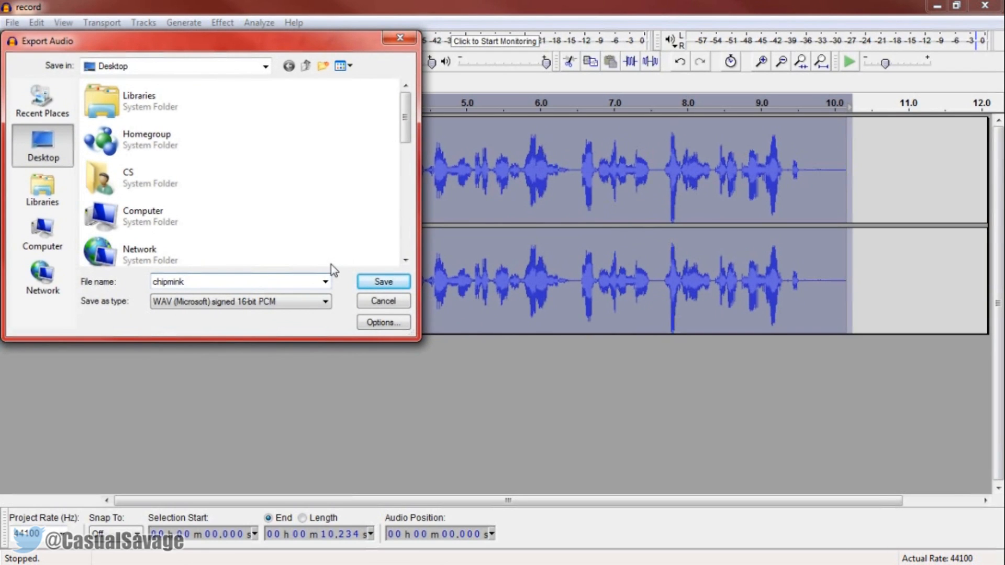
click(382, 282)
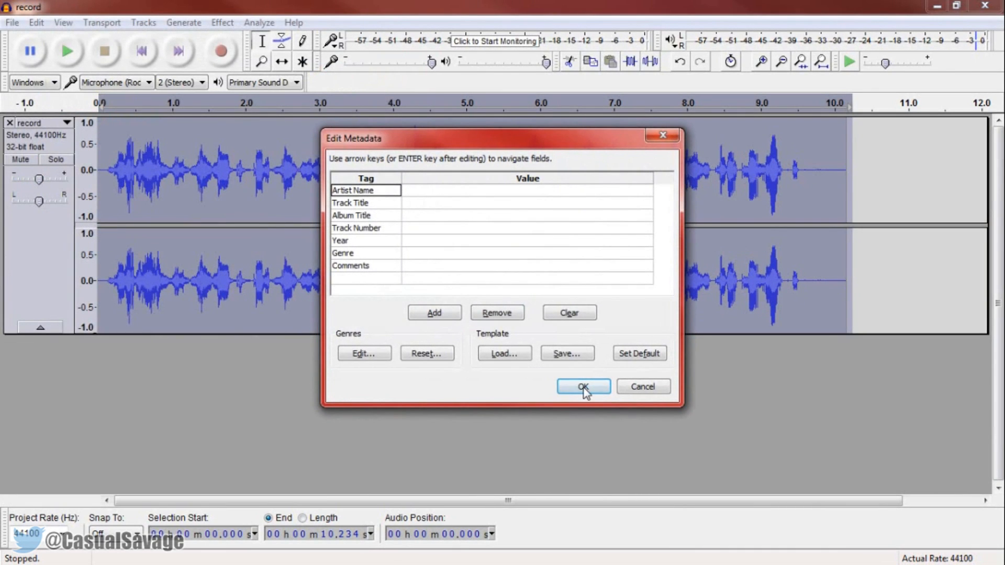